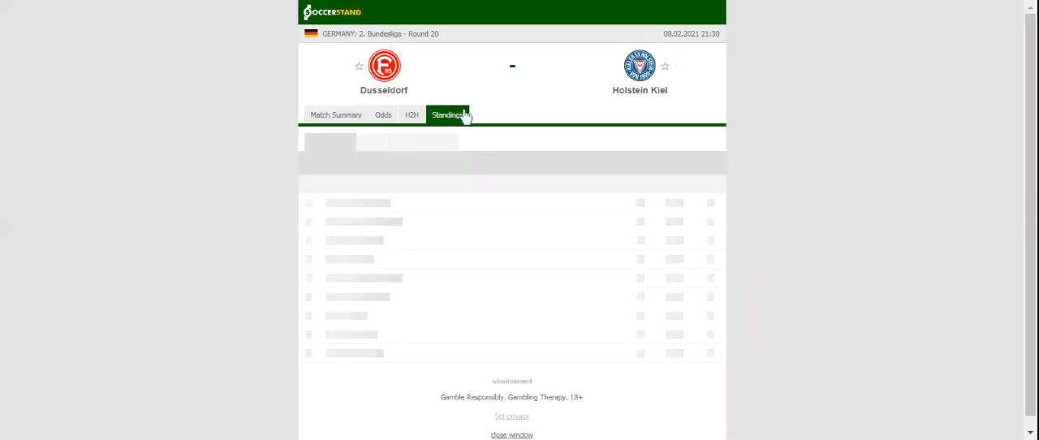
View the 2. Bundesliga table with Holstein Kiel third and Dusseldorf seventh.
left_click(447, 114)
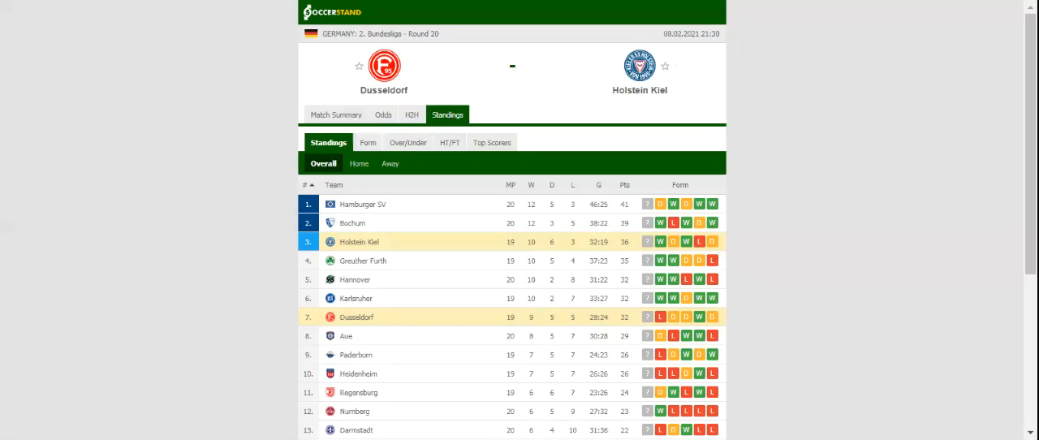
left_click(410, 114)
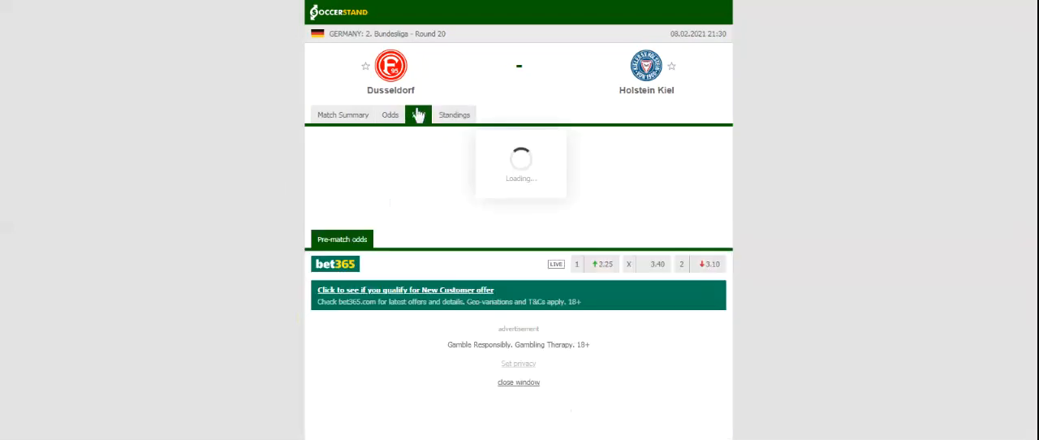
Check head-to-head results, then show full-time 1X2 odds from seven bookmakers.
left_click(412, 113)
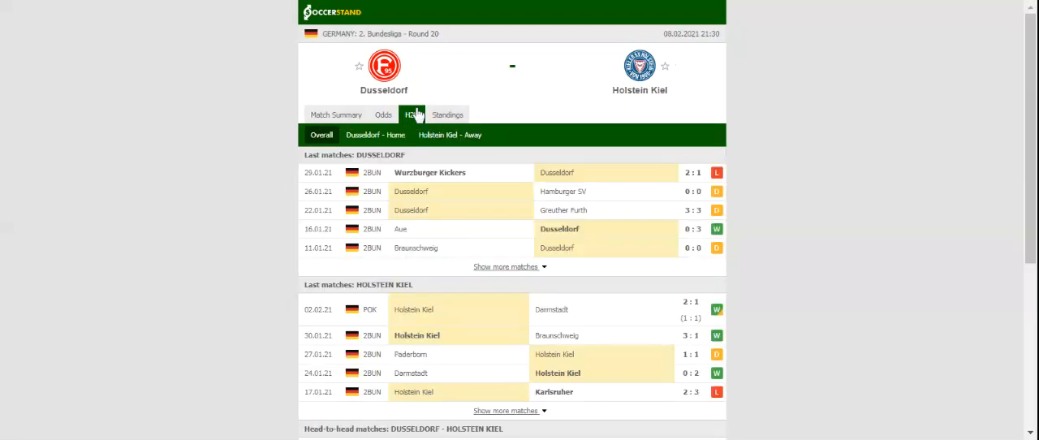
mouse_move(413, 114)
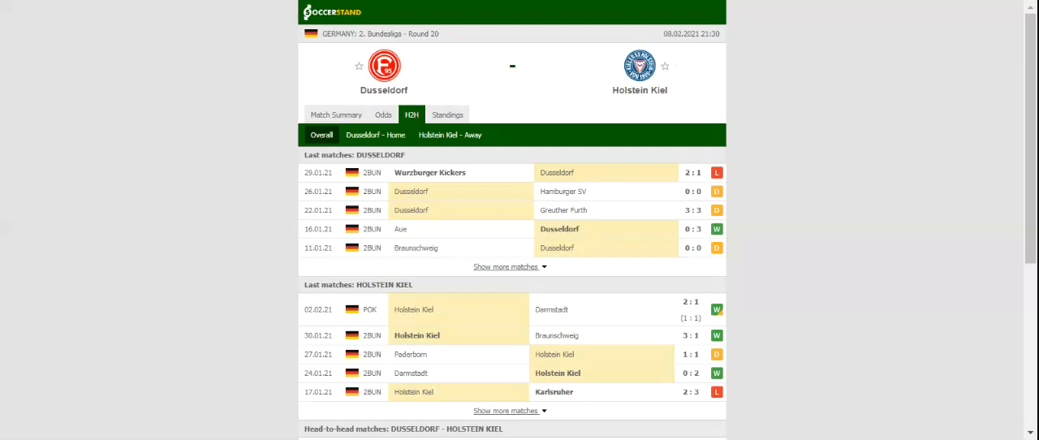
mouse_move(394, 116)
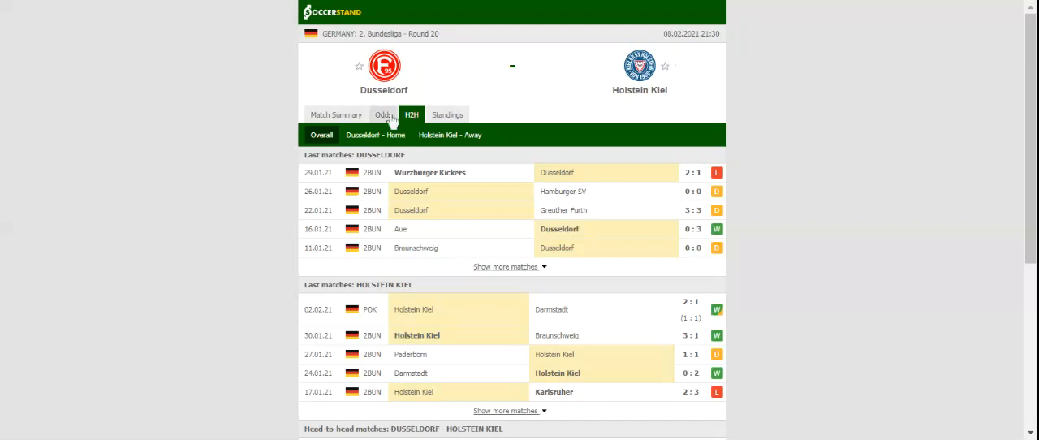
left_click(383, 114)
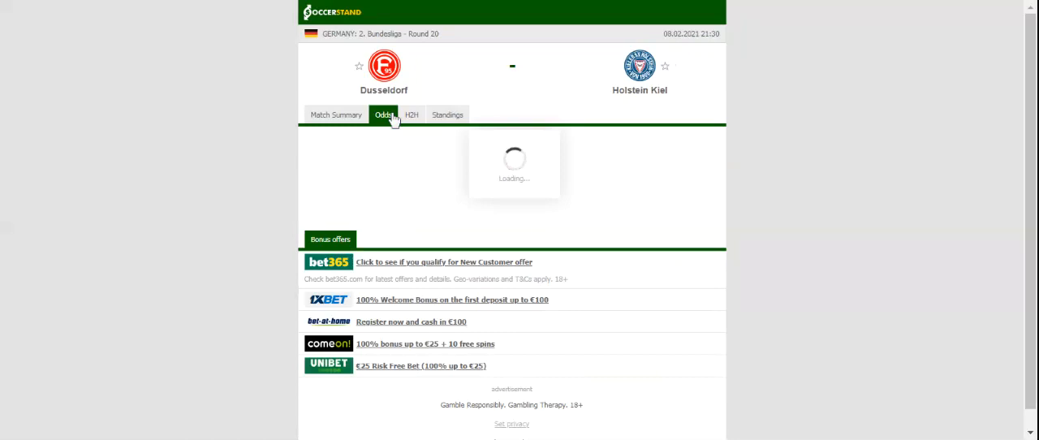
left_click(383, 114)
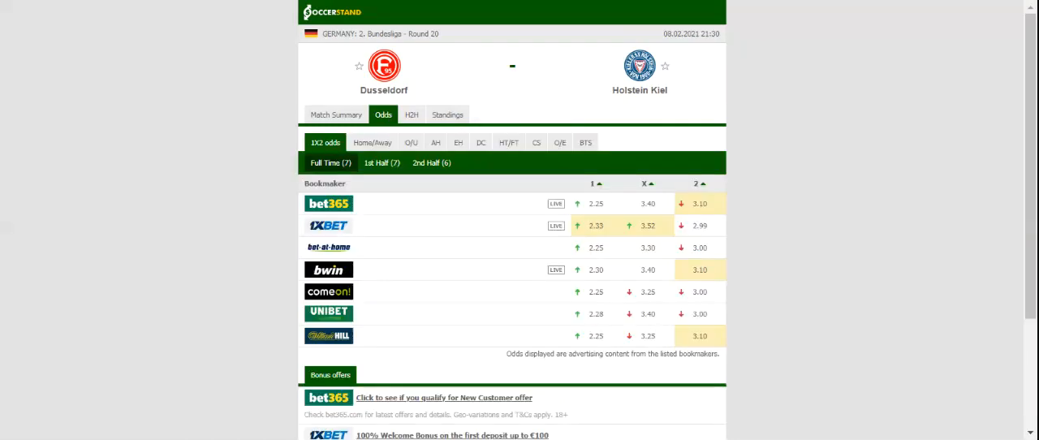